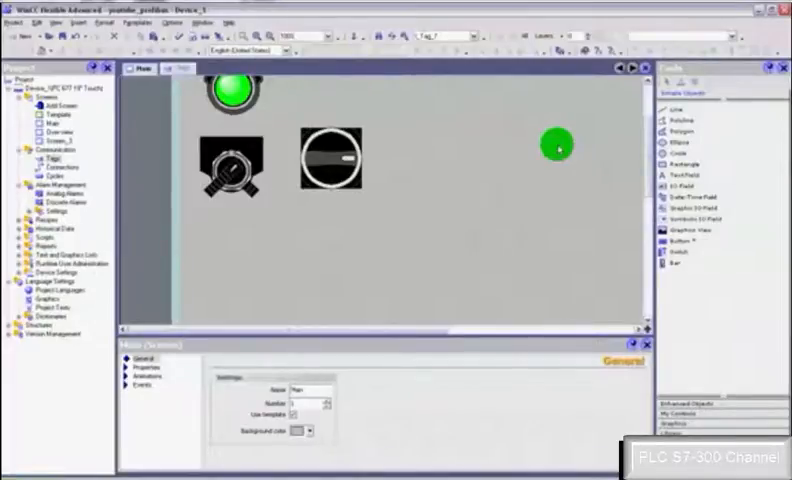
# Draw a bar graph with a 0–100 scale right of the selector switch on Main
pyautogui.moveTo(558, 147); pyautogui.dragTo(675, 270)
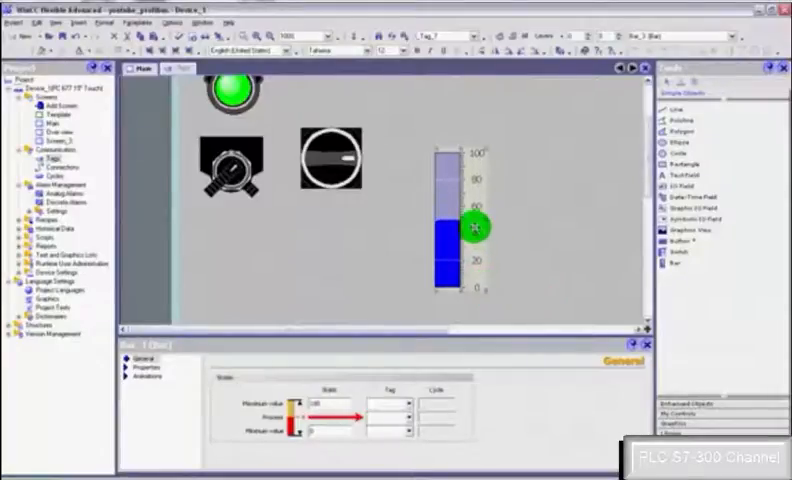
pyautogui.moveTo(470, 230); pyautogui.dragTo(585, 187)
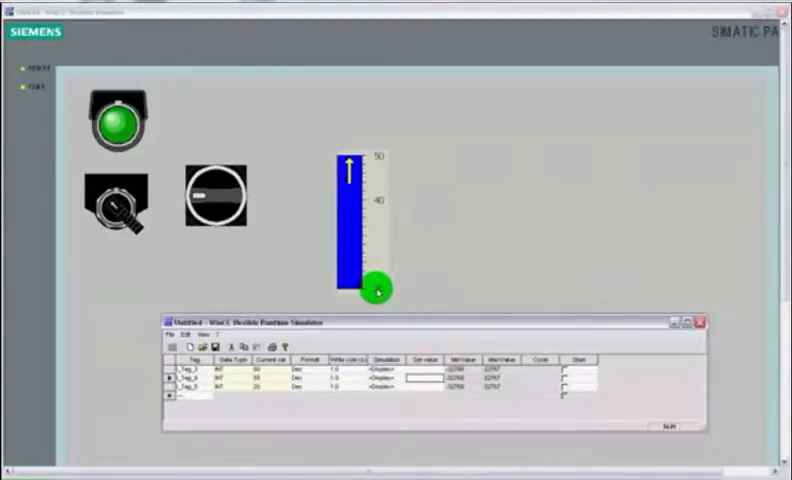
# In the simulator, drive Tag_4 above the 50 maximum, then down to 10
pyautogui.moveTo(377, 290); pyautogui.dragTo(383, 143)
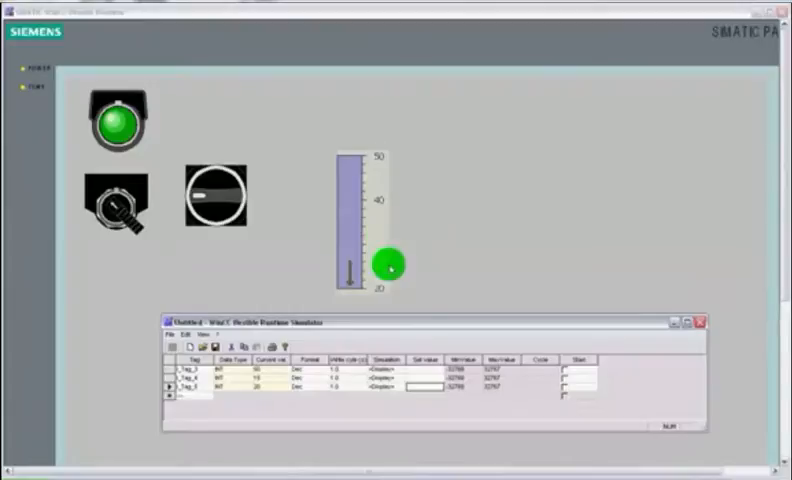
pyautogui.click(698, 320)
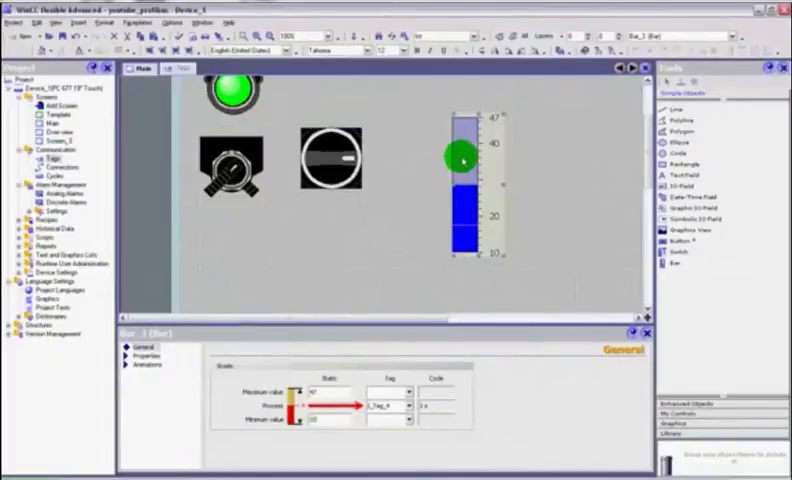
pyautogui.moveTo(462, 160); pyautogui.dragTo(470, 225)
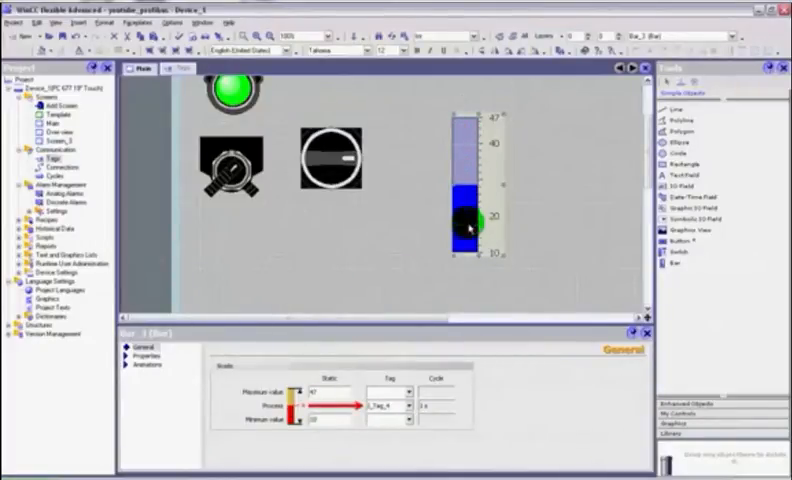
pyautogui.moveTo(468, 225); pyautogui.dragTo(490, 135)
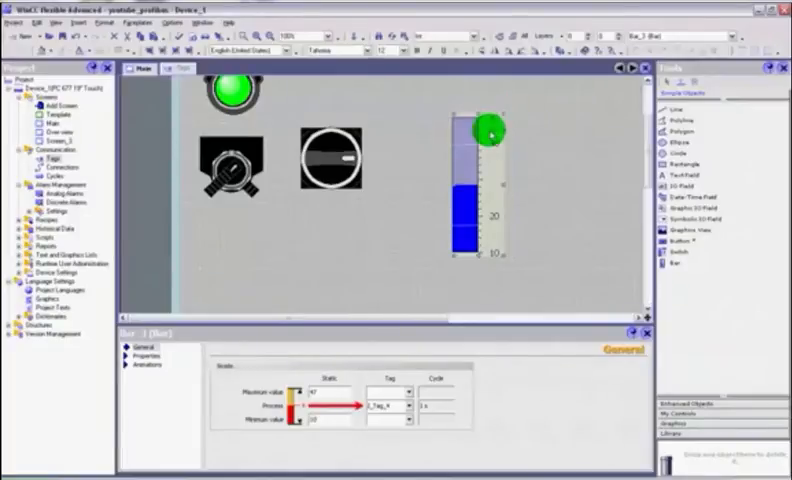
pyautogui.moveTo(490, 133); pyautogui.dragTo(502, 260)
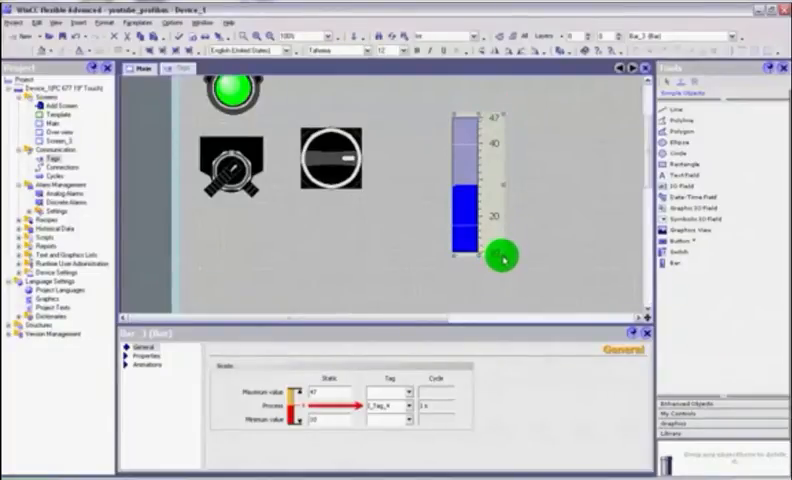